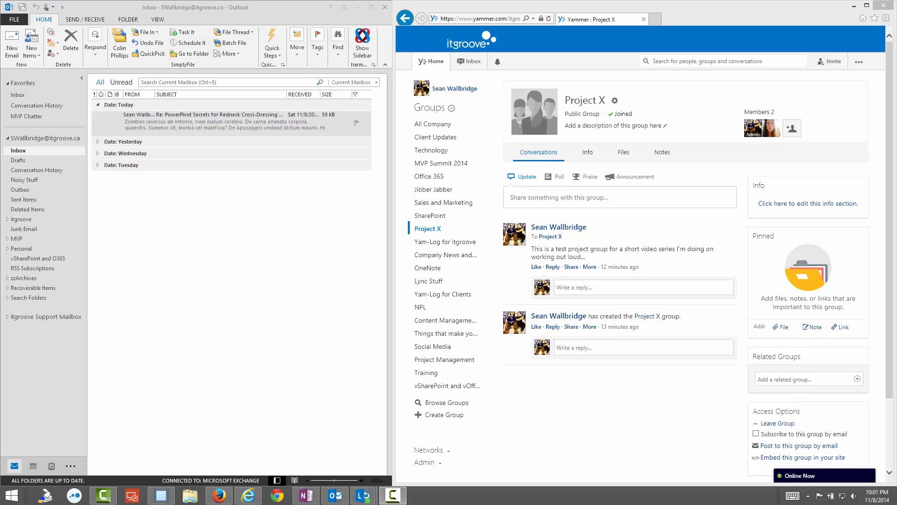
mouse_move(865, 303)
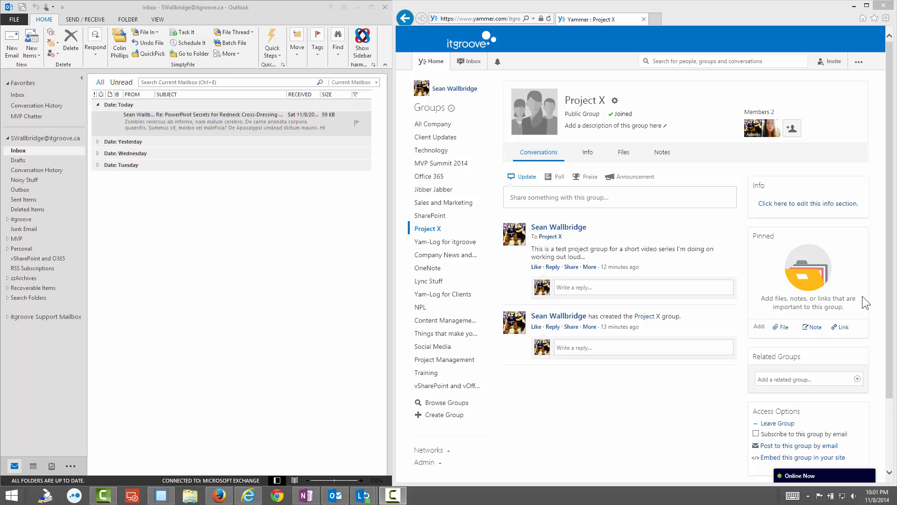
Open the PowerPivot Secrets email thread in its own window and read through it
left_click(224, 122)
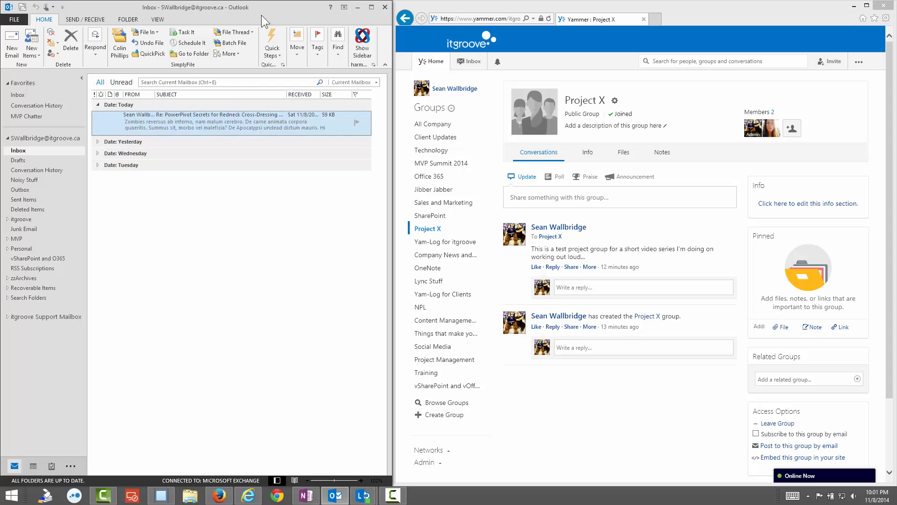
double_click(224, 118)
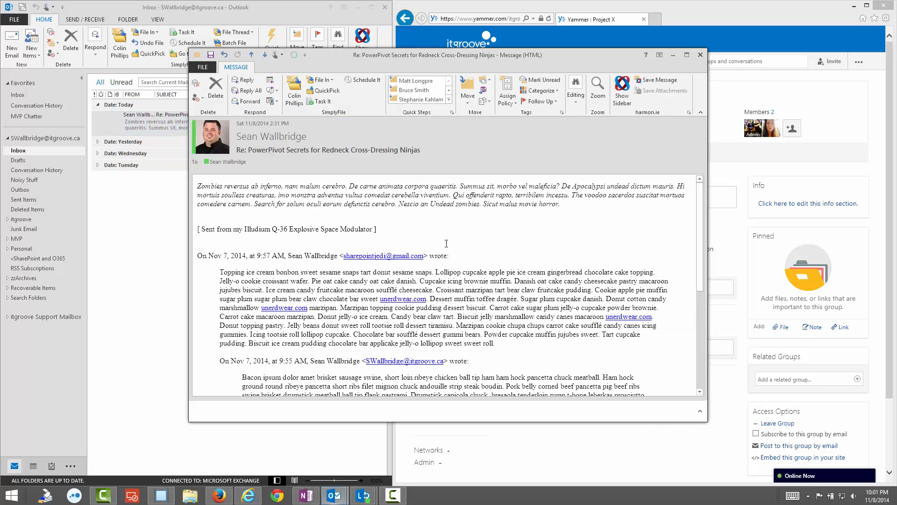
scroll("down", 3)
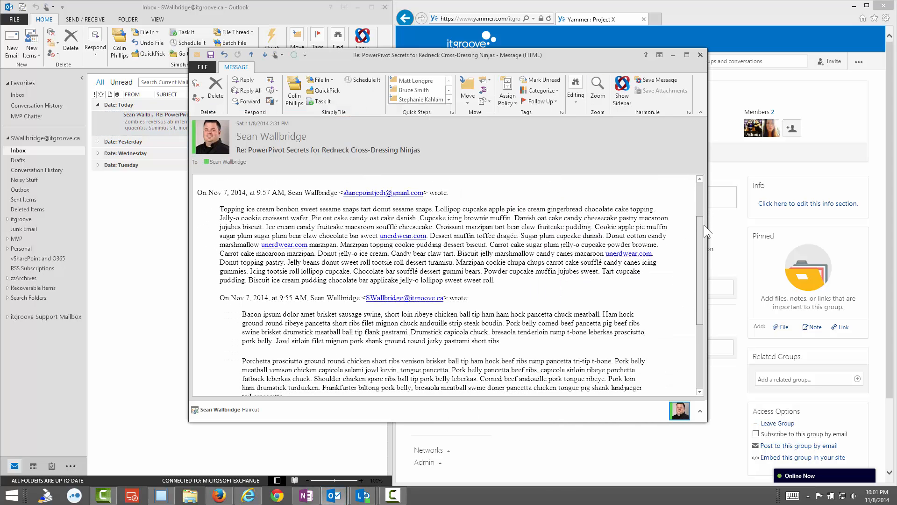
scroll("down", 3)
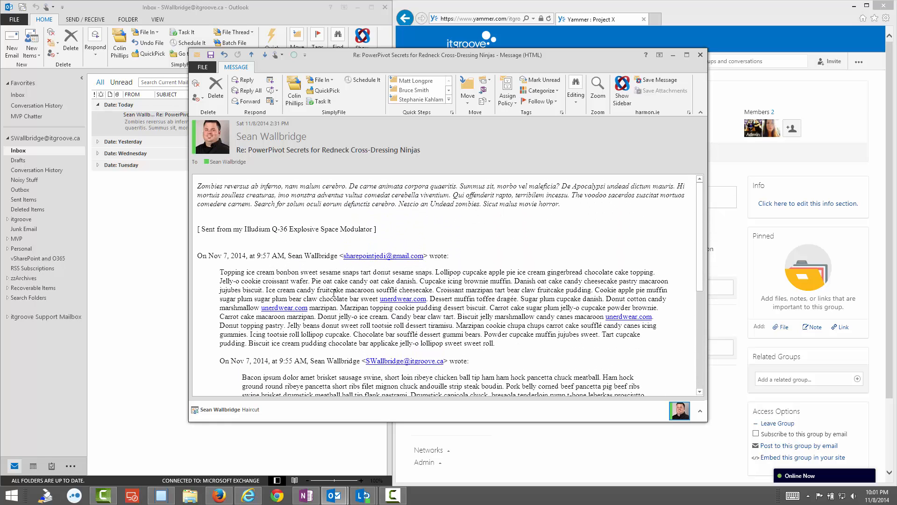
mouse_move(754, 32)
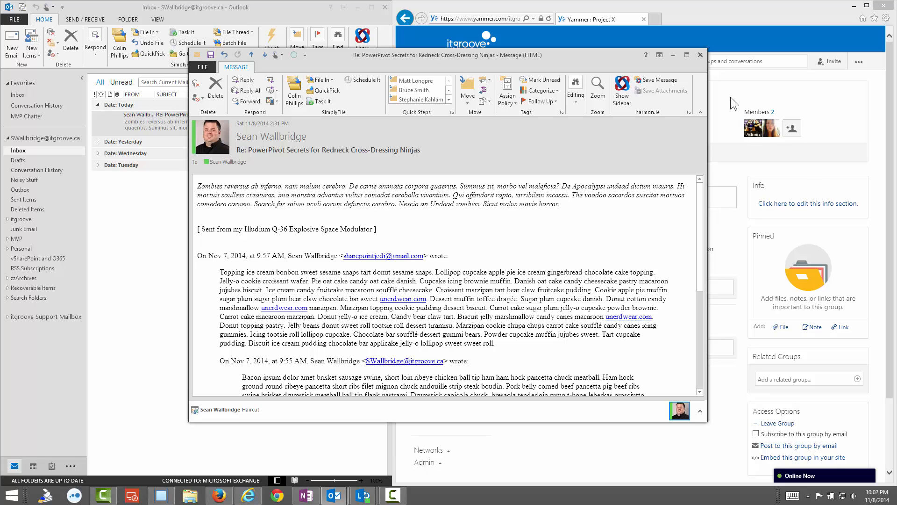
mouse_move(513, 178)
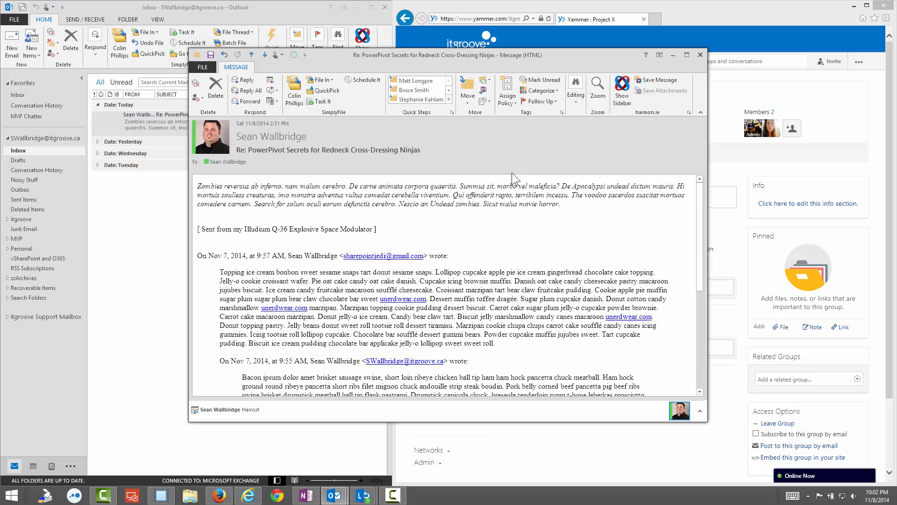
Copy the Project X group's 'Post to this group by email' address and return to the thread
left_click(700, 55)
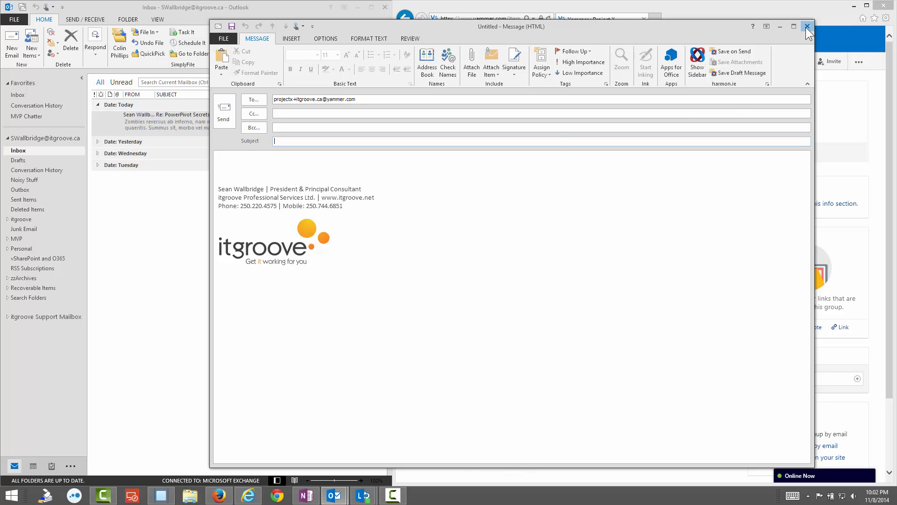
left_click(807, 26)
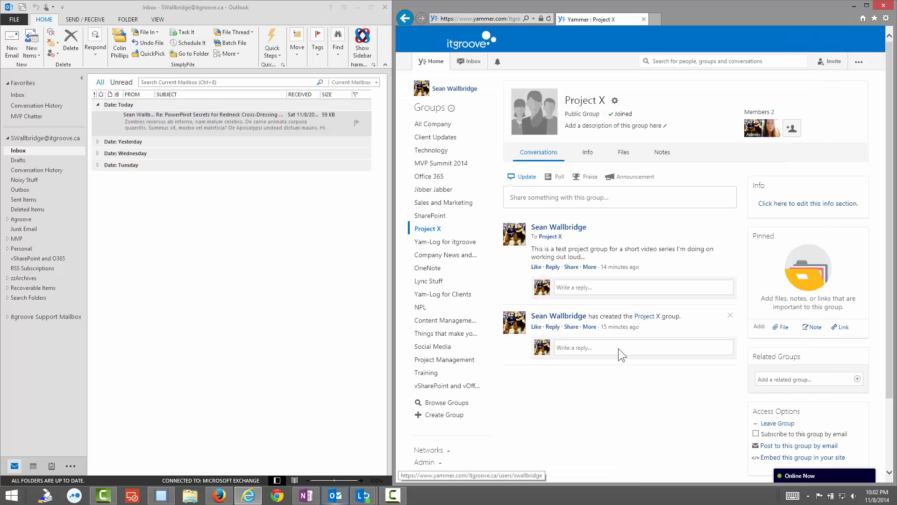
right_click(800, 445)
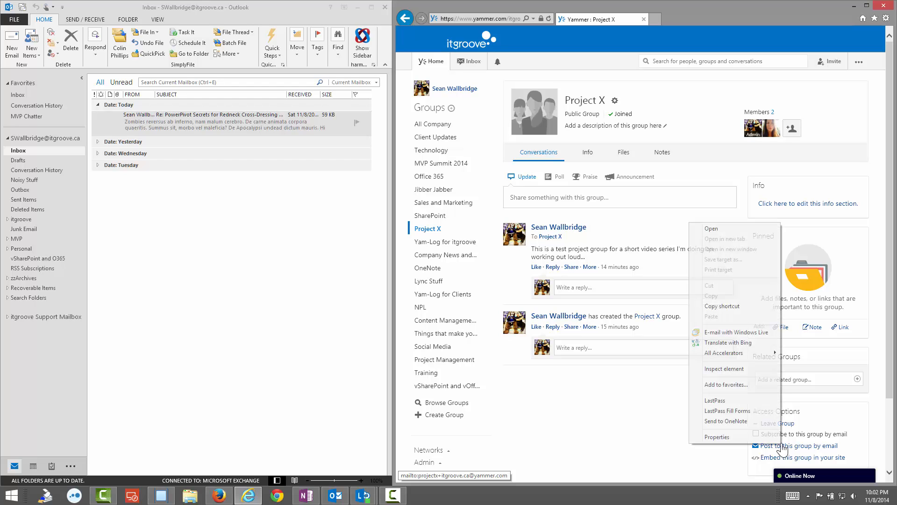
left_click(652, 285)
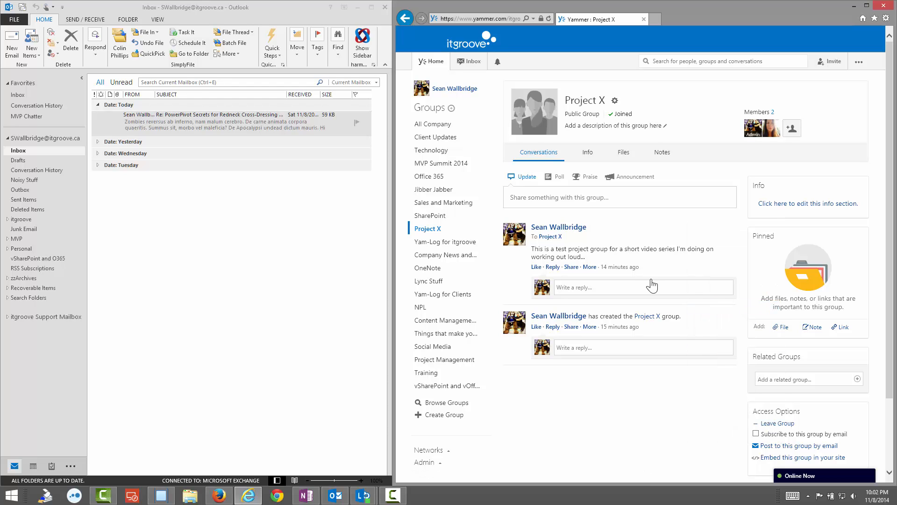
double_click(201, 118)
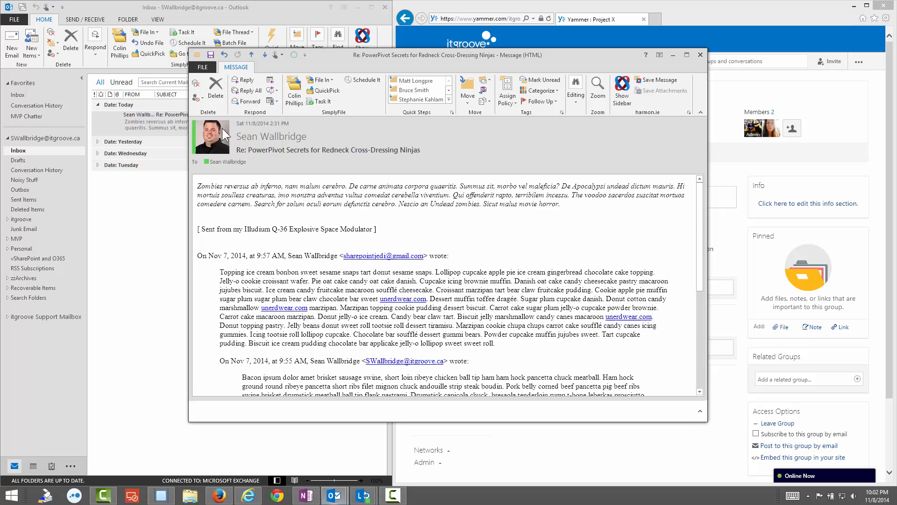
left_click(248, 101)
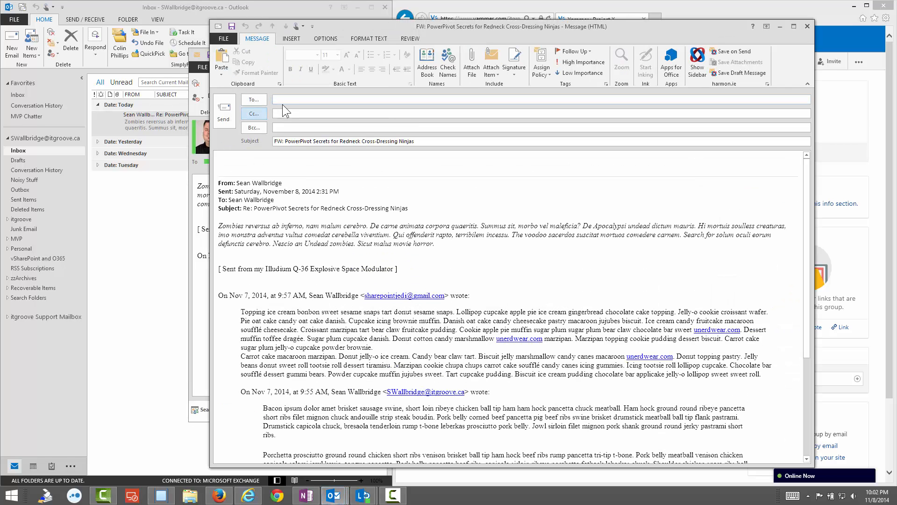
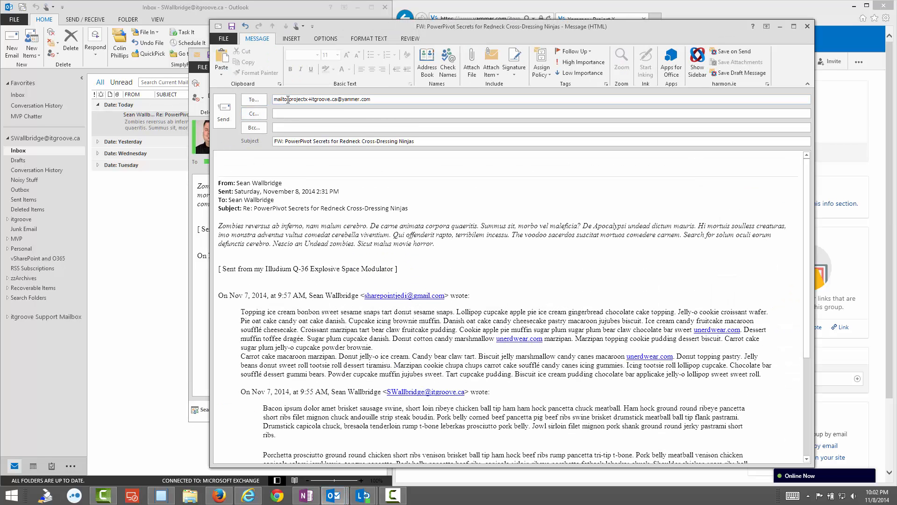
double_click(283, 99)
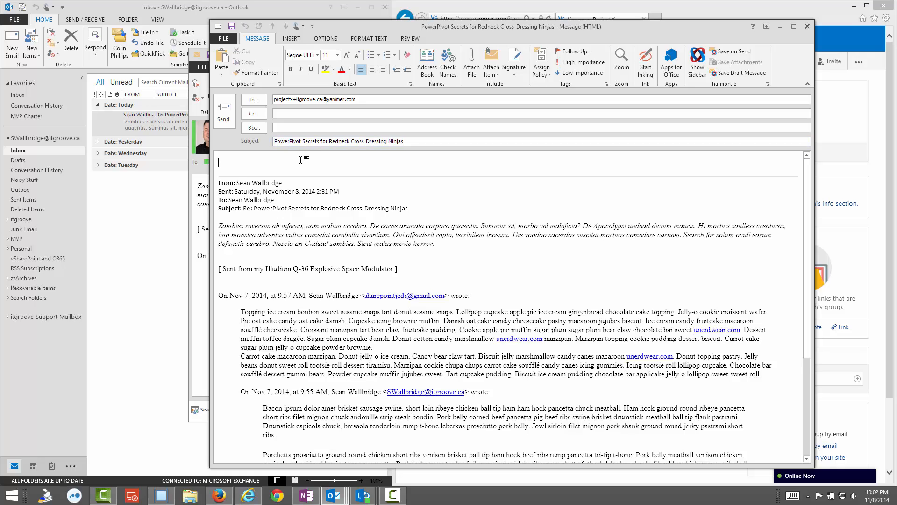
Add the note 'This conversation would be better served in Yammer' above the thread
type("This conver")
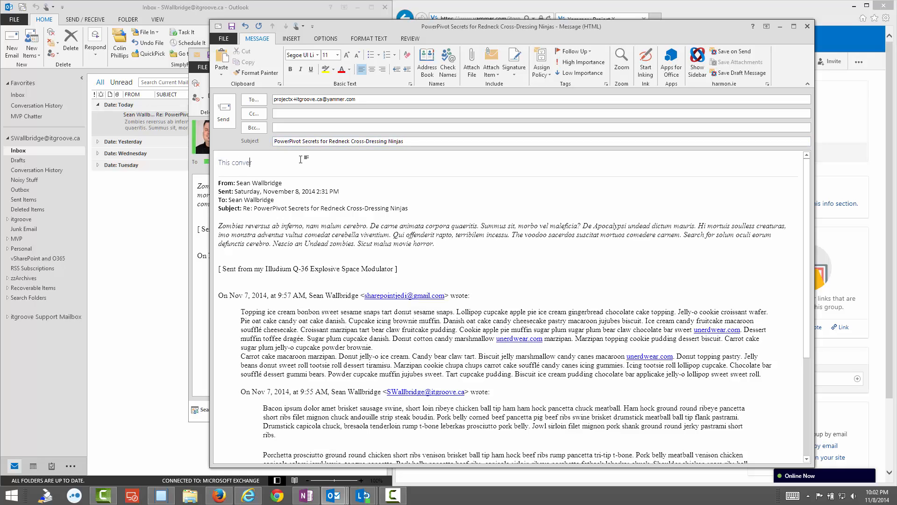
type("rsation would be")
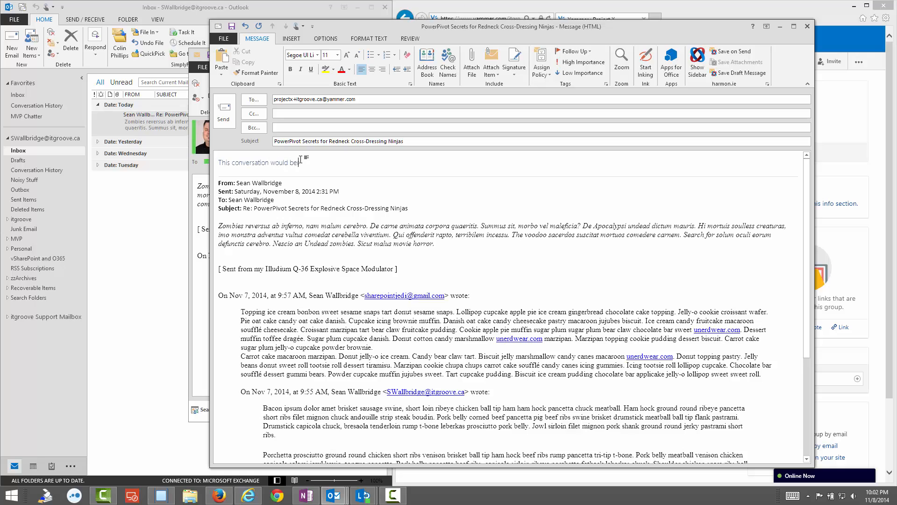
type("better")
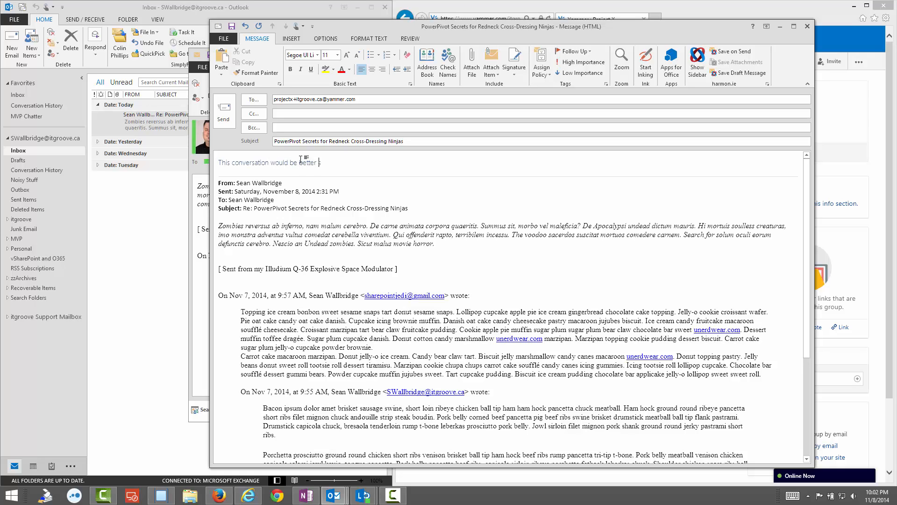
type("served in Yammer")
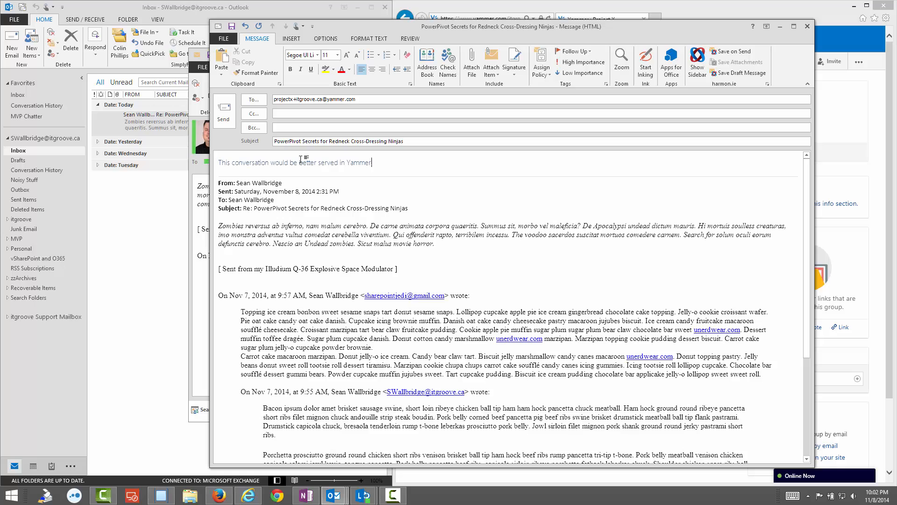
key("enter")
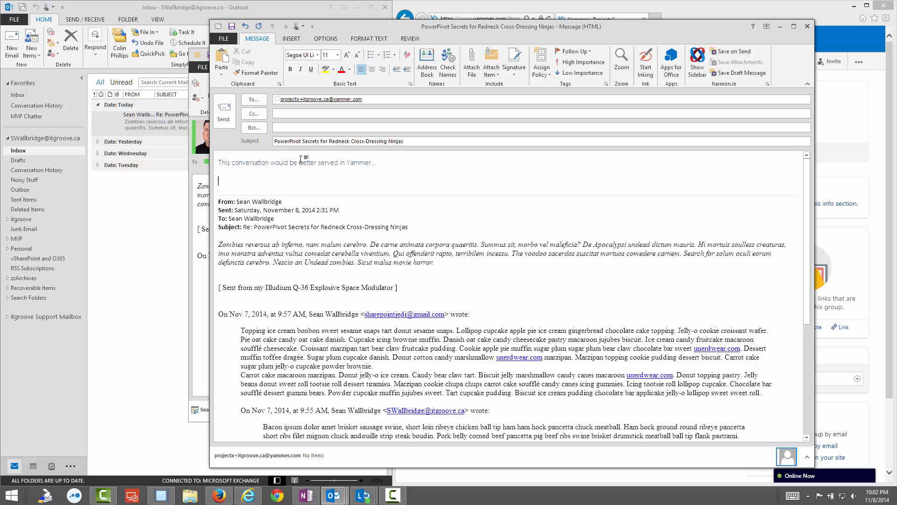
type("--")
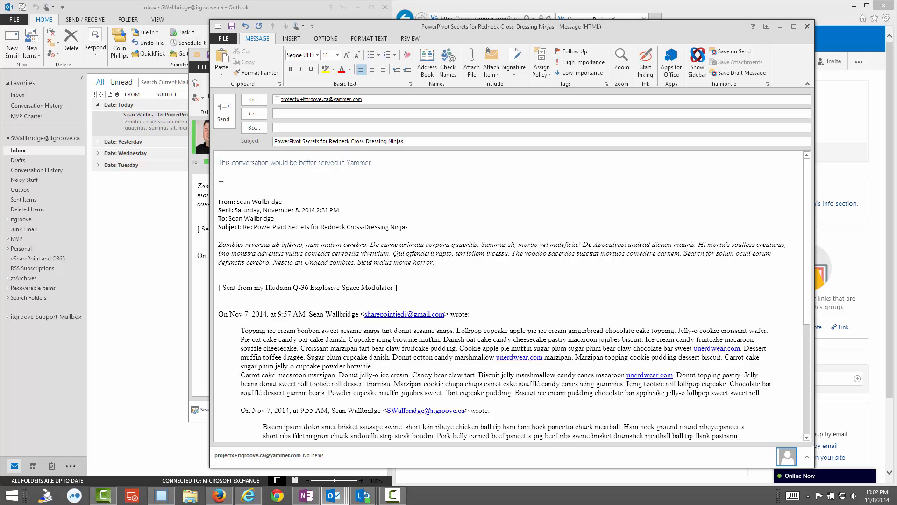
scroll("down", 3)
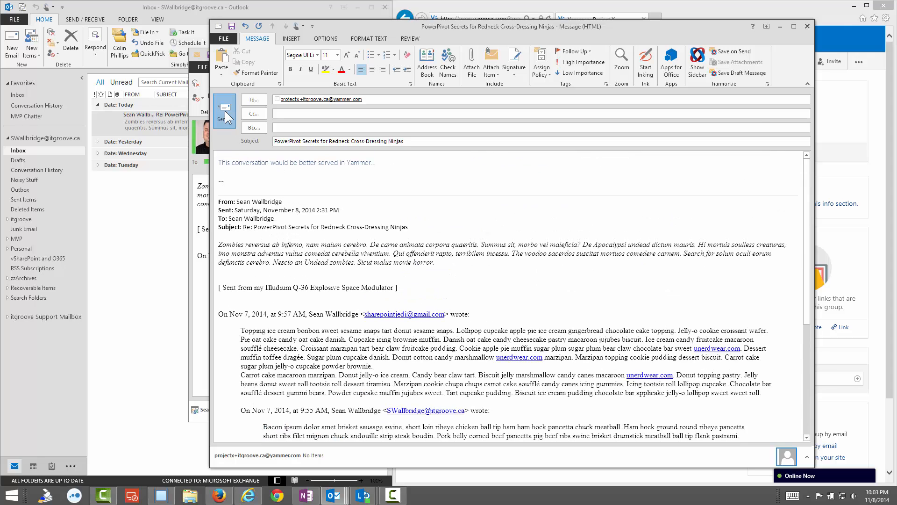
Send the forward, keeping a copy in Sent Items, and close the original thread
left_click(223, 109)
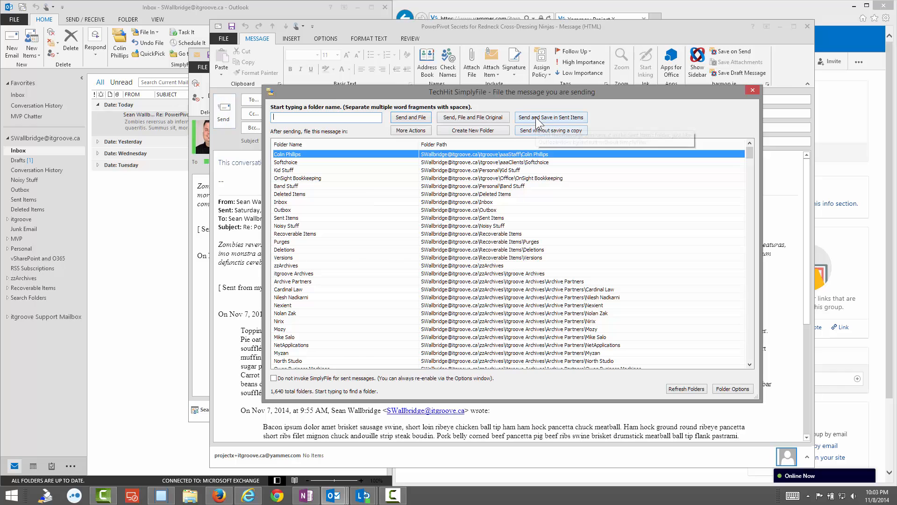
left_click(549, 118)
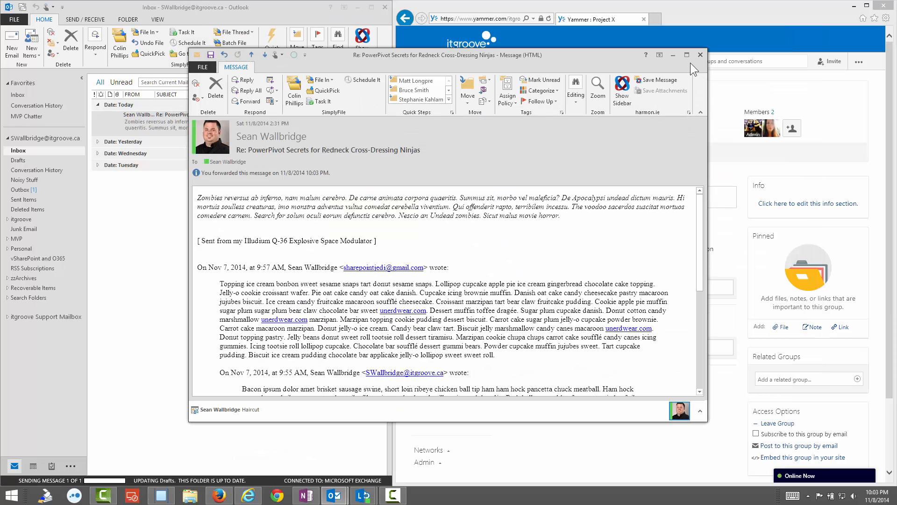
left_click(699, 55)
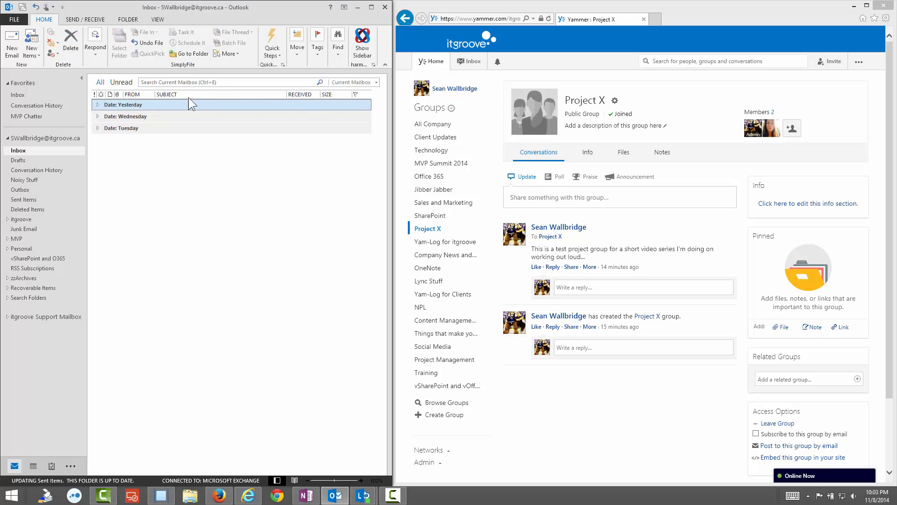
mouse_move(427, 228)
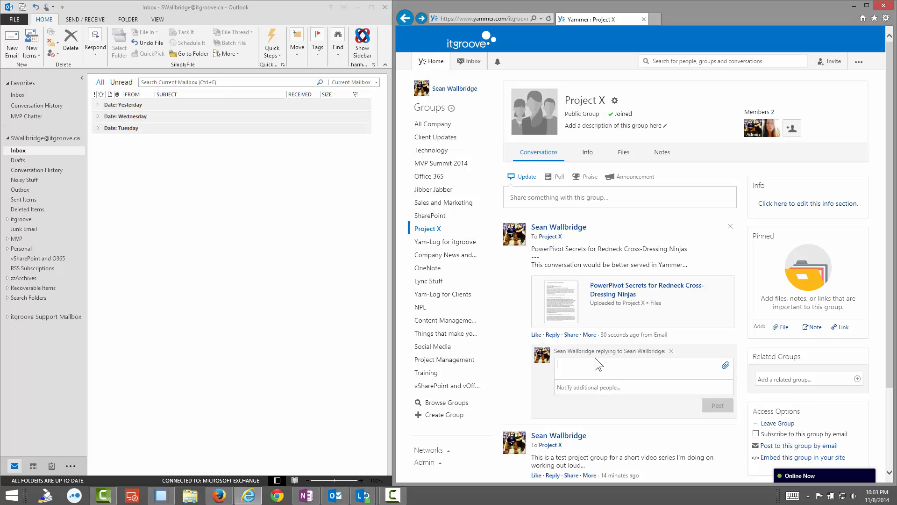
Post a 'Let's...' reply under the forwarded Project X conversation
type("Let's get this party started...")
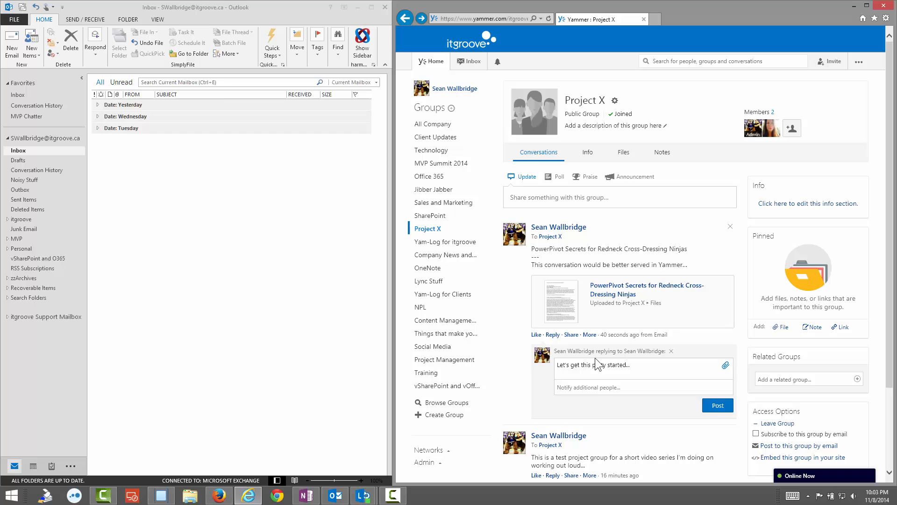
left_click(717, 404)
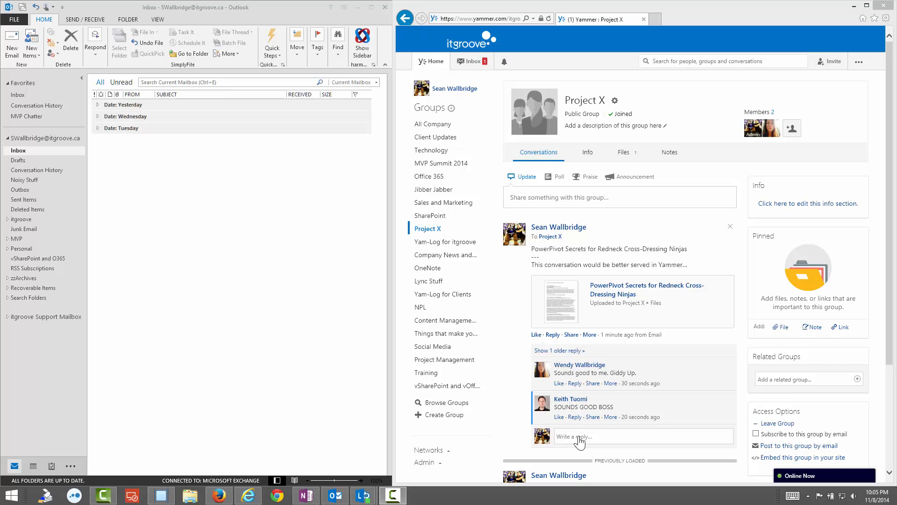
mouse_move(601, 432)
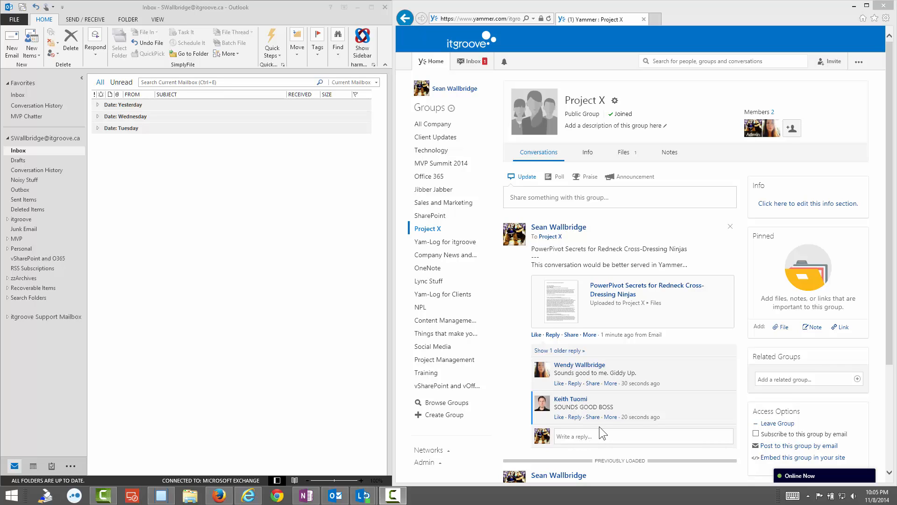